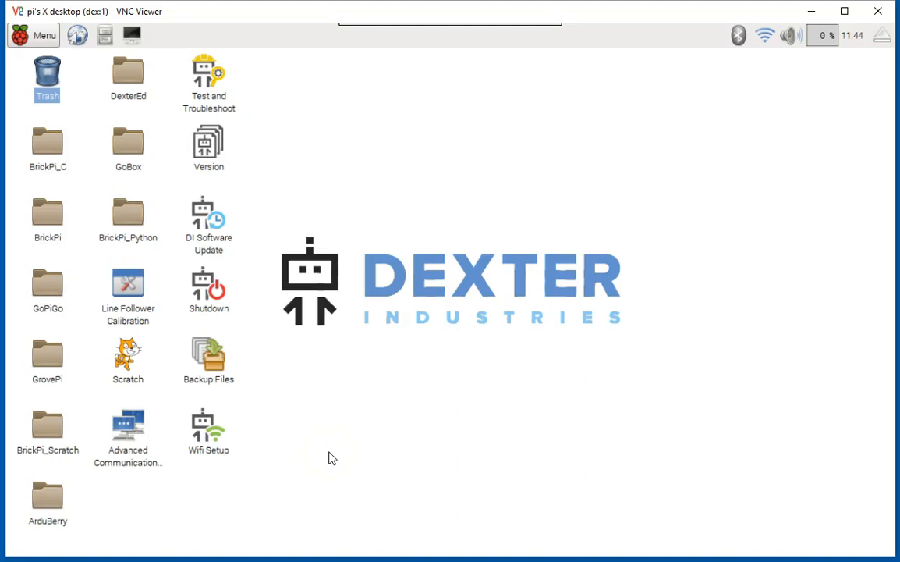
{"action": "mouse_move", "coordinate": [351, 376]}
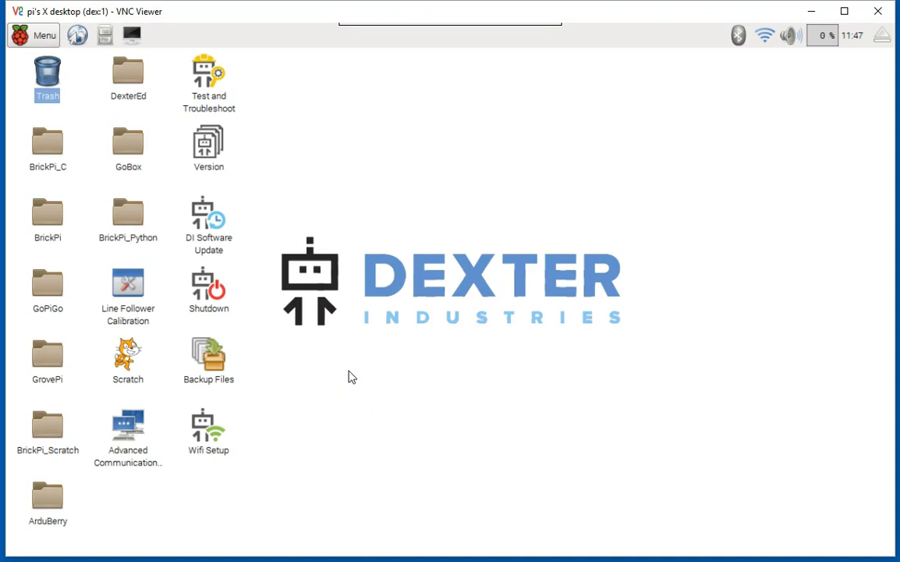
- Bring up the Raspberry Pi main application menu from the desktop panel
{"action": "left_click", "coordinate": [34, 34]}
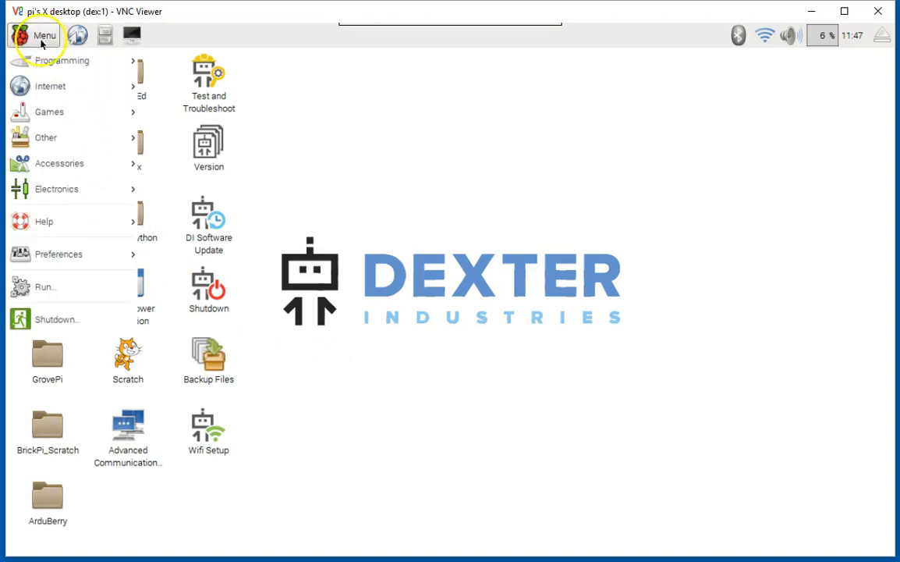
{"action": "mouse_move", "coordinate": [63, 60]}
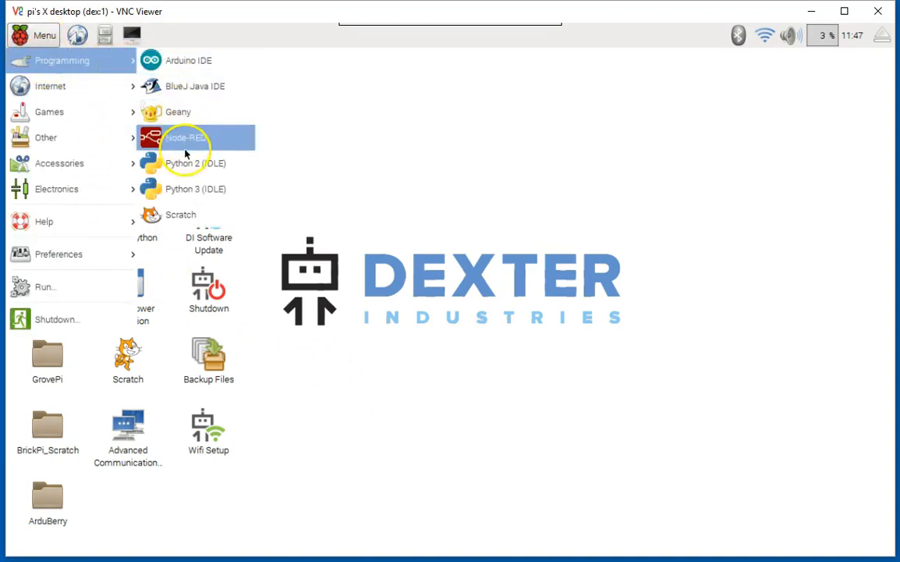
{"action": "mouse_move", "coordinate": [184, 164]}
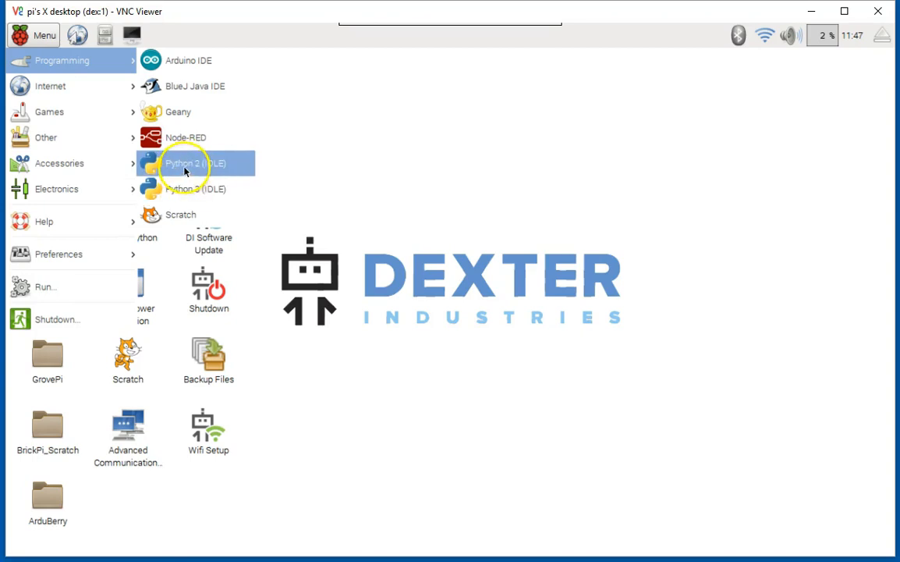
{"action": "mouse_move", "coordinate": [180, 188]}
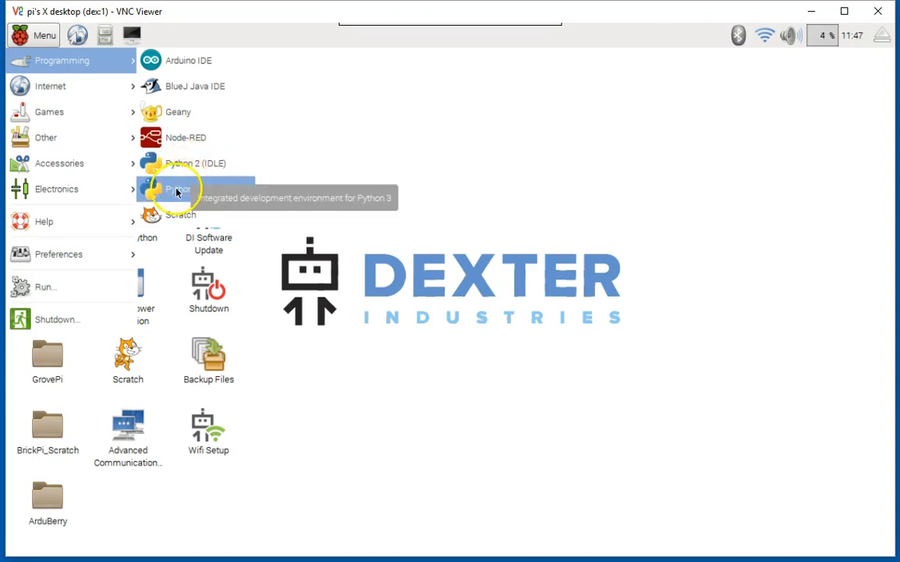
{"action": "mouse_move", "coordinate": [179, 164]}
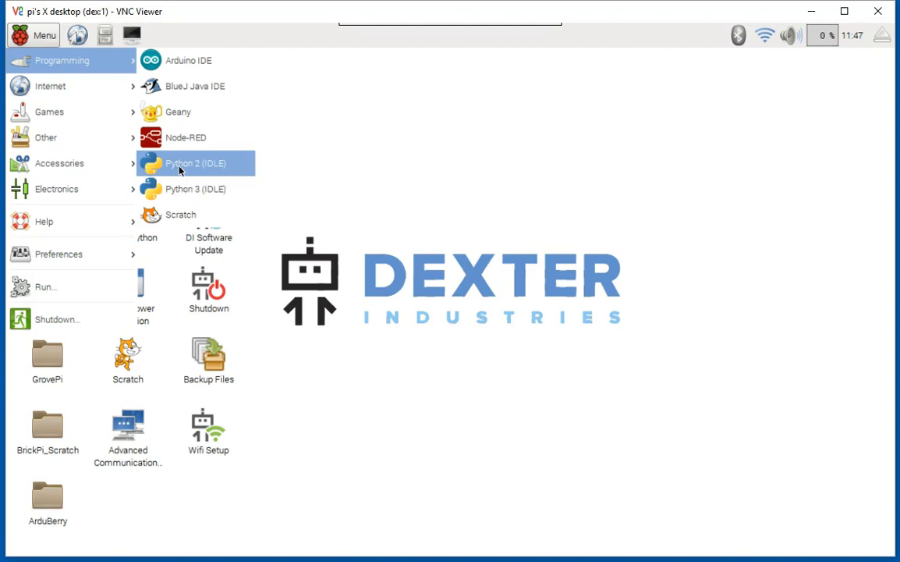
- Launch the Python 2.7.9 Shell and begin 'from gopigo import' at its prompt
{"action": "left_click", "coordinate": [195, 164]}
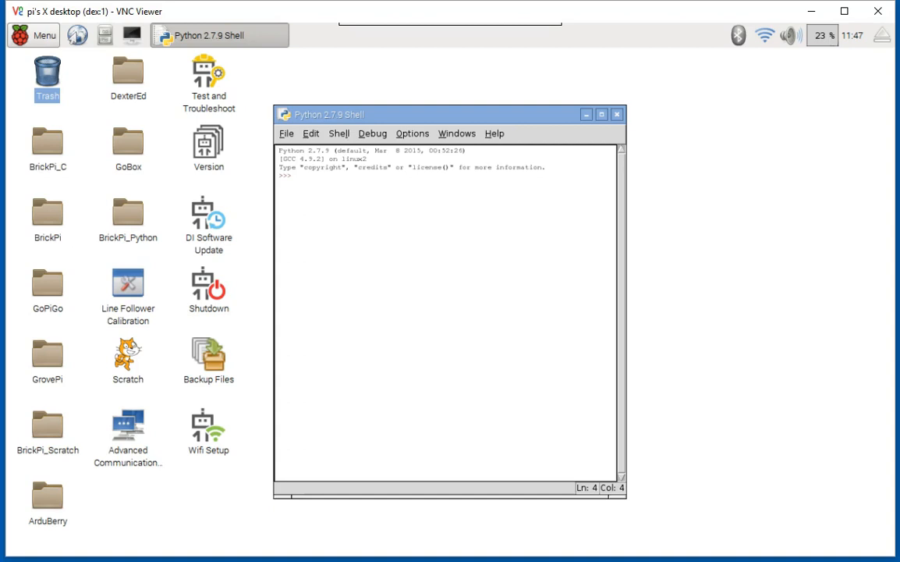
{"action": "left_click", "coordinate": [324, 181]}
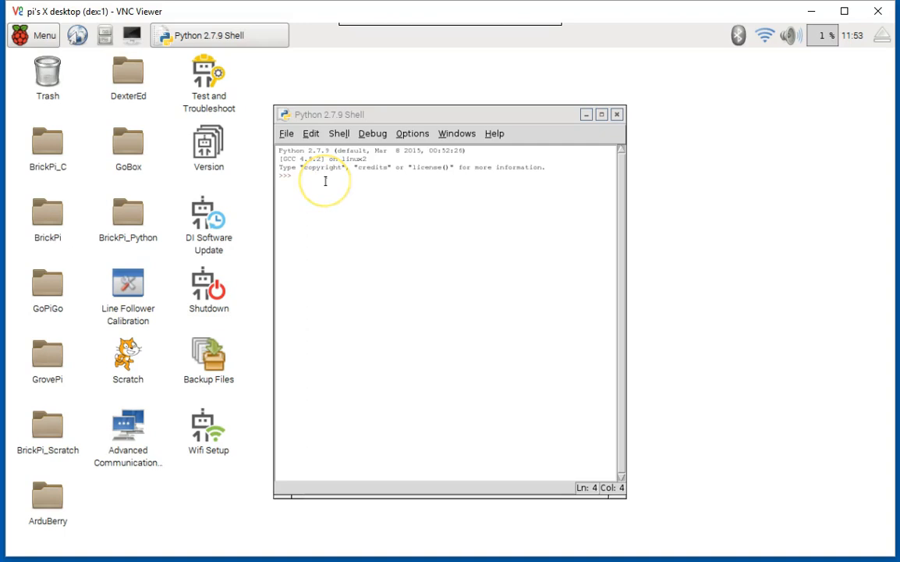
{"action": "left_click", "coordinate": [312, 174]}
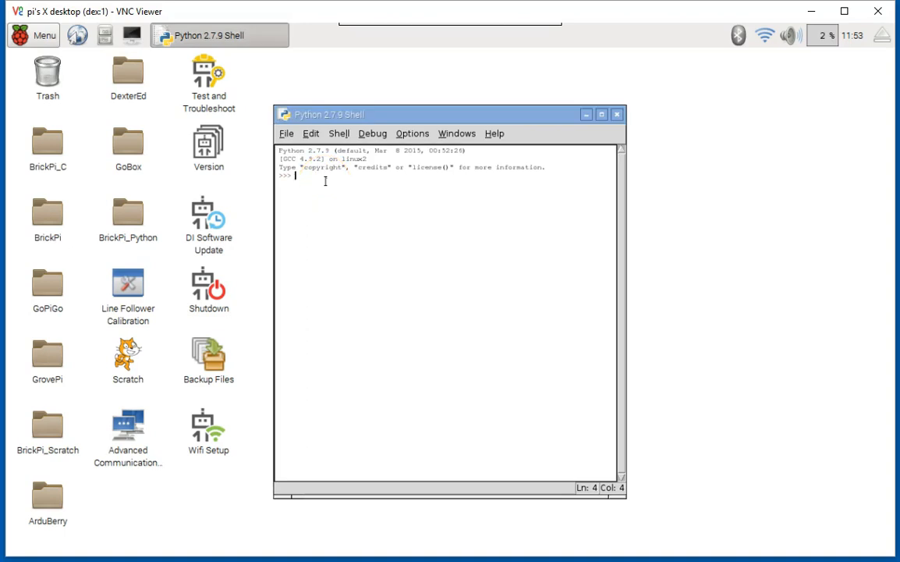
{"action": "type", "text": "from"}
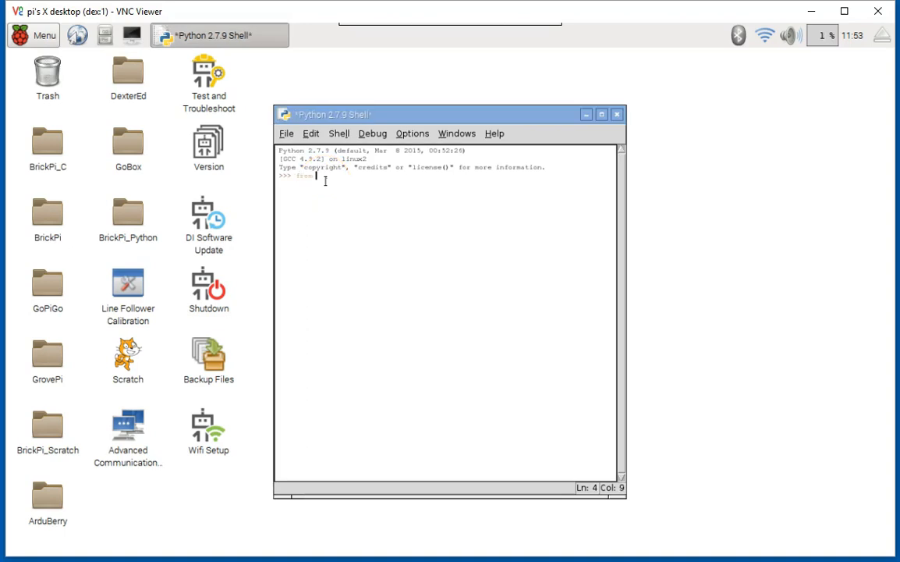
{"action": "type", "text": "gopig"}
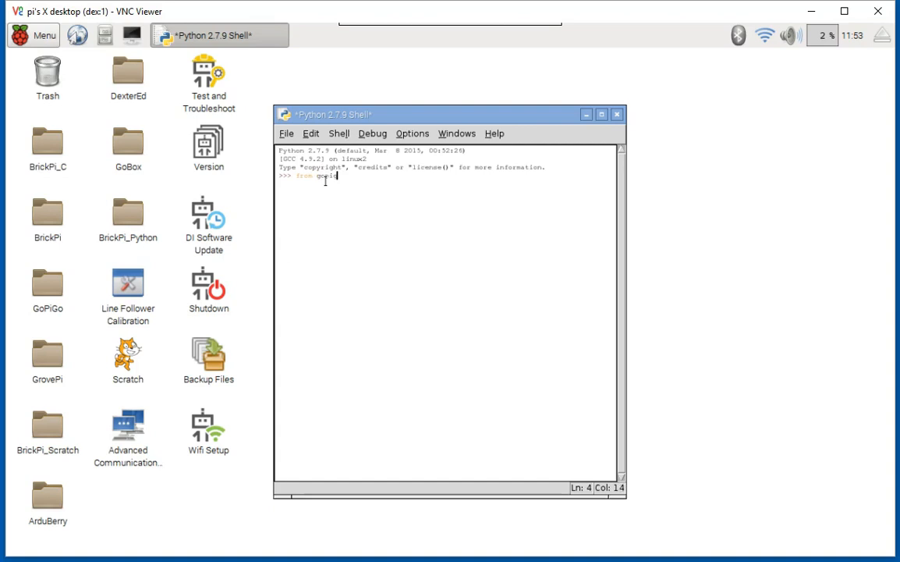
{"action": "type", "text": "import"}
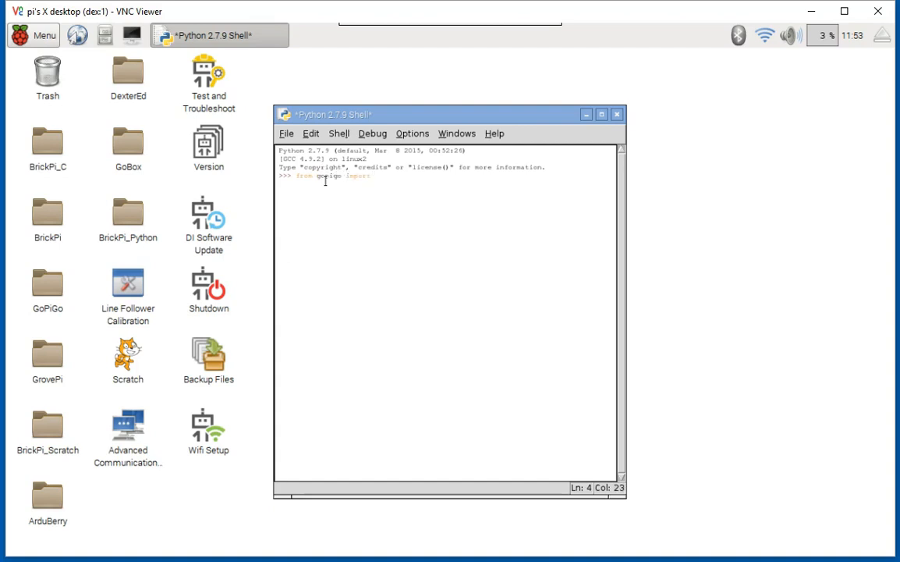
- Run the gopigo import, then forward(), left() and stop() commands in the shell
{"action": "key", "text": "Return"}
{"action": "type", "text": "forward()"}
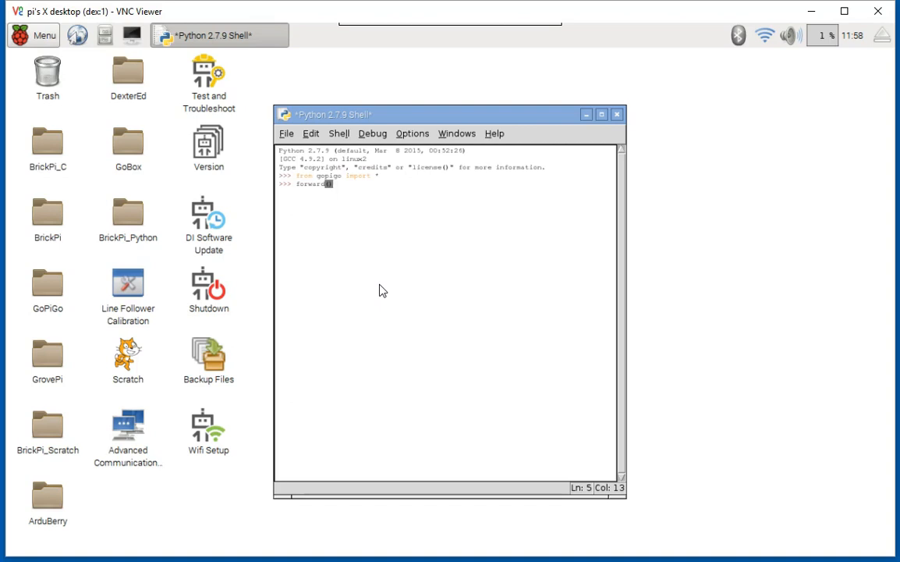
{"action": "key", "text": "Return"}
{"action": "type", "text": "stop("}
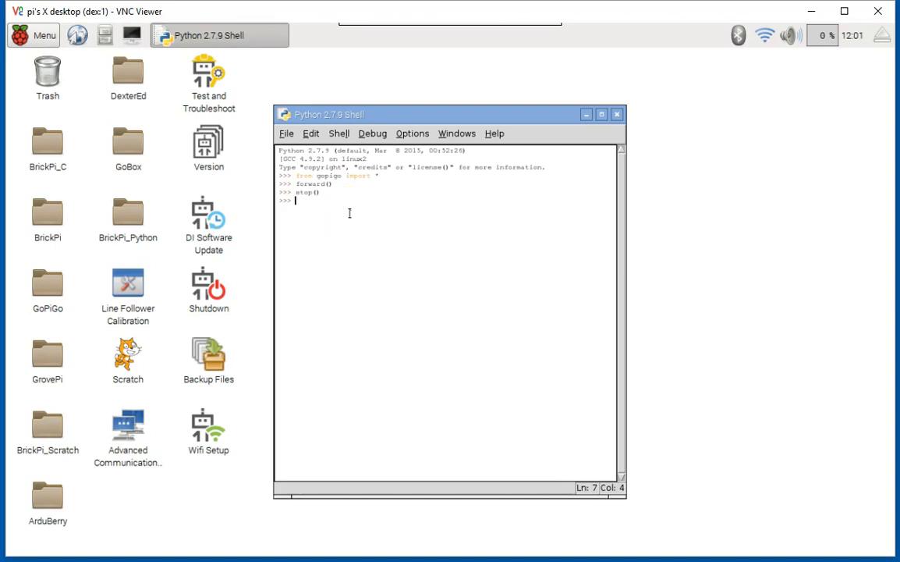
{"action": "type", "text": "left()"}
{"action": "type", "text": "backward("}
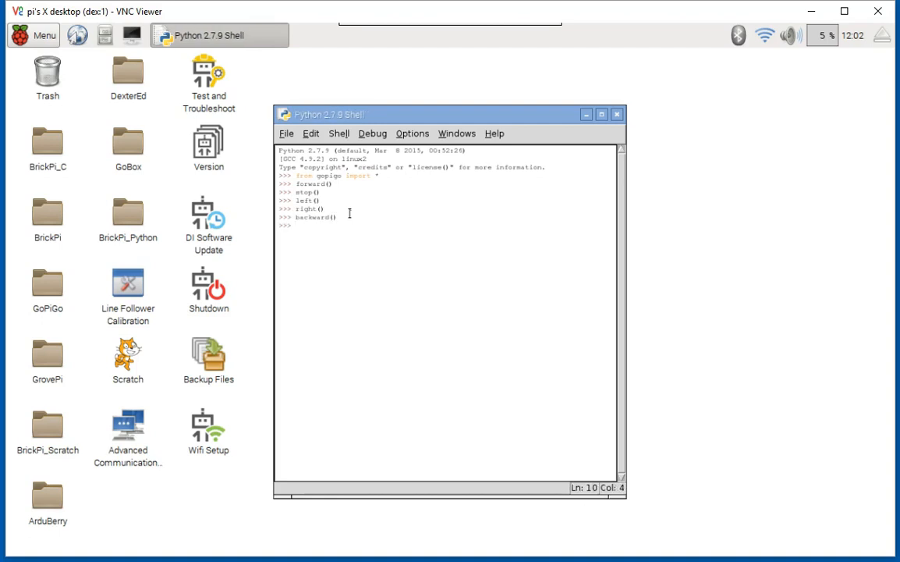
{"action": "type", "text": "stop()"}
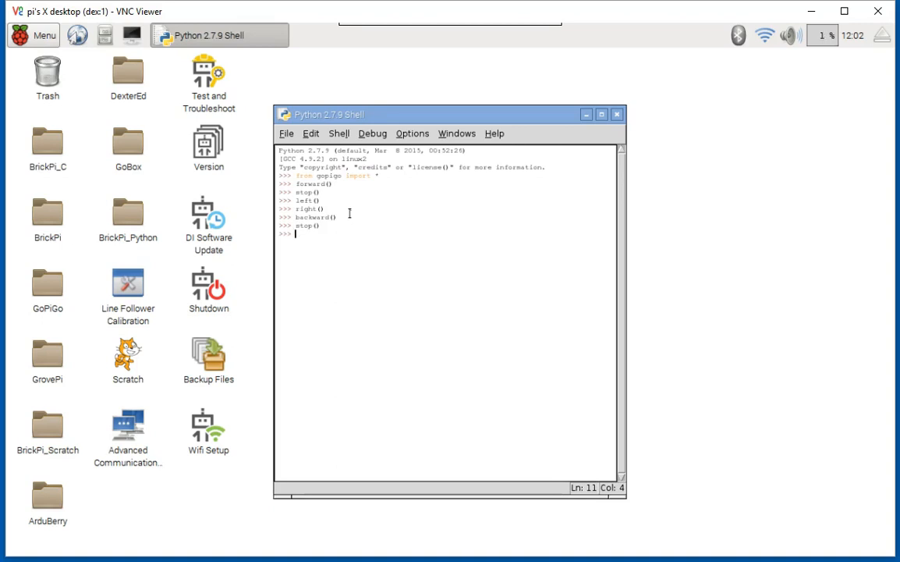
- Reveal the shell's File menu with its New File and Open actions
{"action": "left_click_drag", "start_coordinate": [444, 114], "coordinate": [502, 88]}
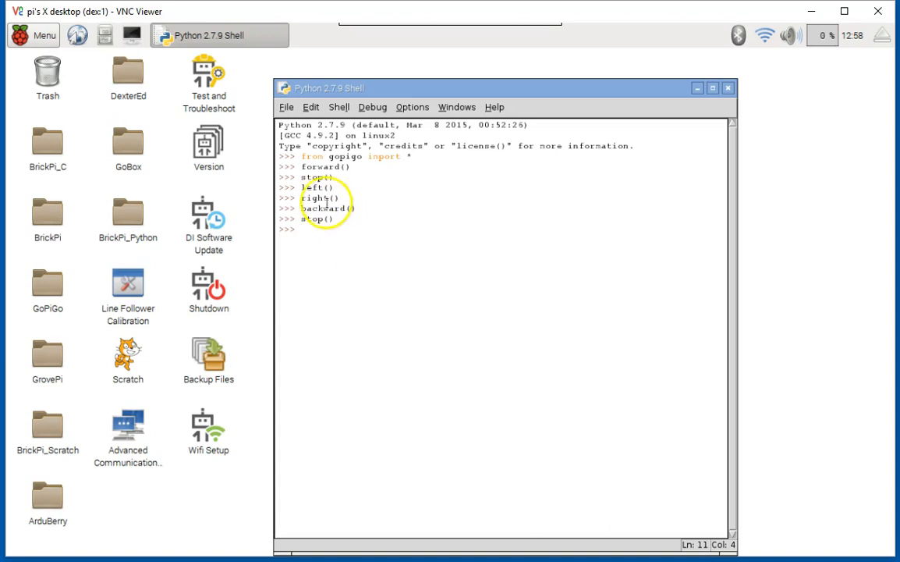
{"action": "left_click", "coordinate": [287, 106]}
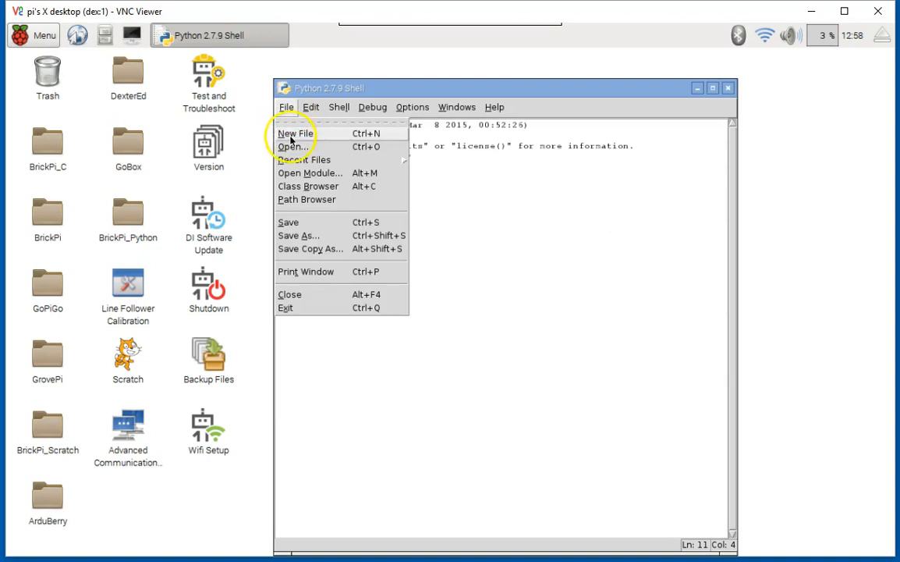
- Start a new script file beginning with 'from gopigo import *'
{"action": "left_click", "coordinate": [295, 132]}
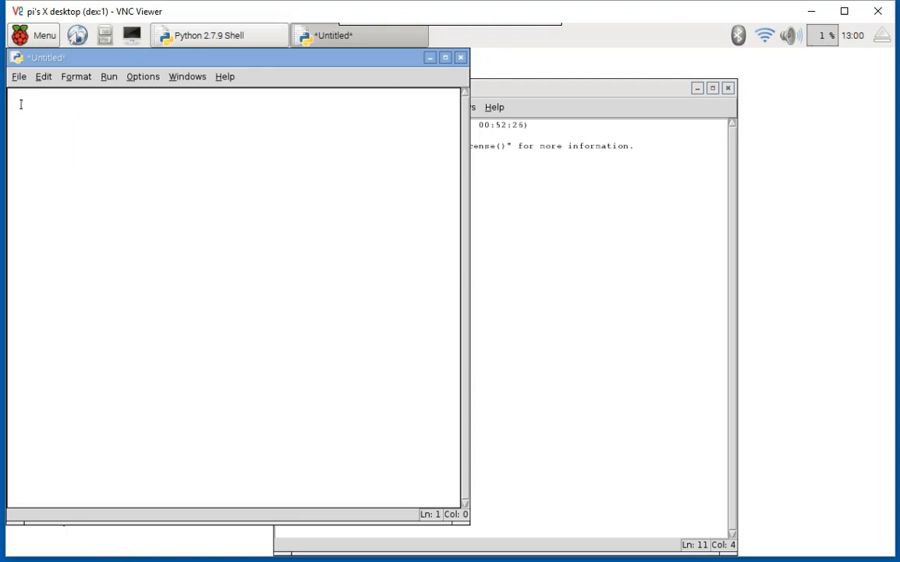
{"action": "type", "text": "d"}
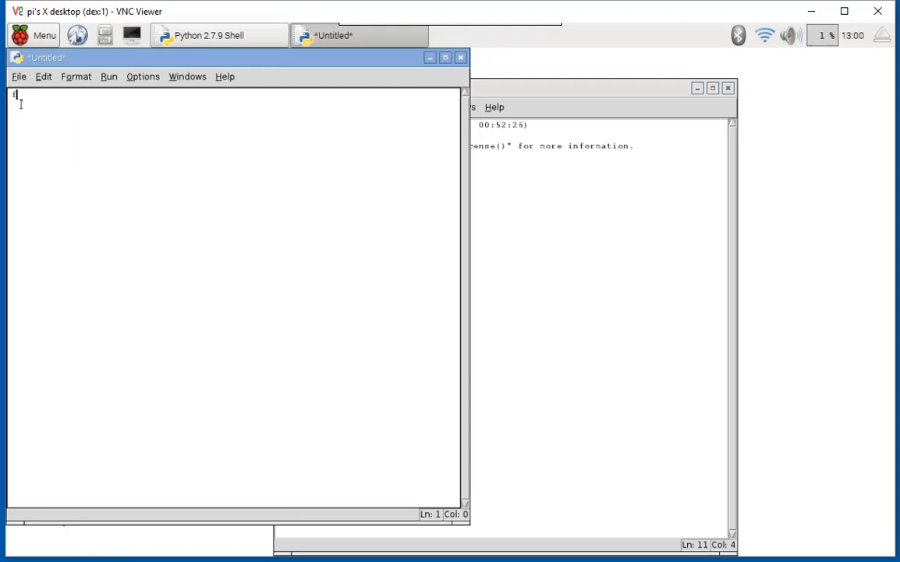
{"action": "type", "text": "from gopigo import"}
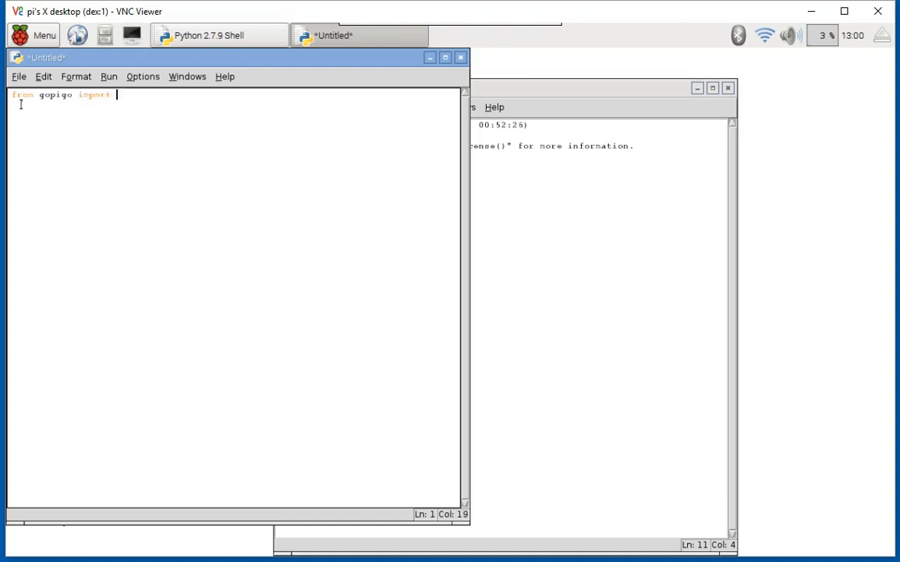
{"action": "type", "text": "*"}
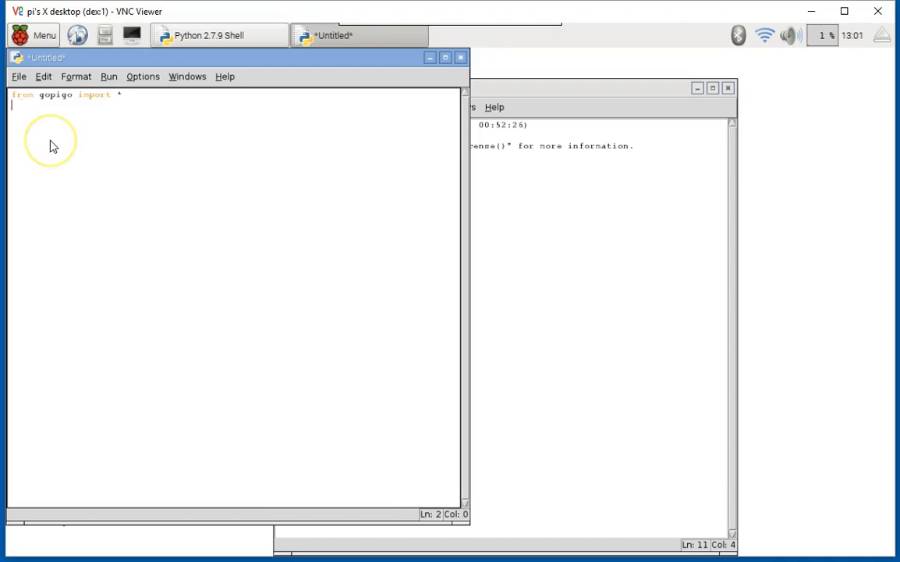
- Add forward(), left(), right(), backward() and stop() on separate lines below the import
{"action": "type", "text": "forward("}
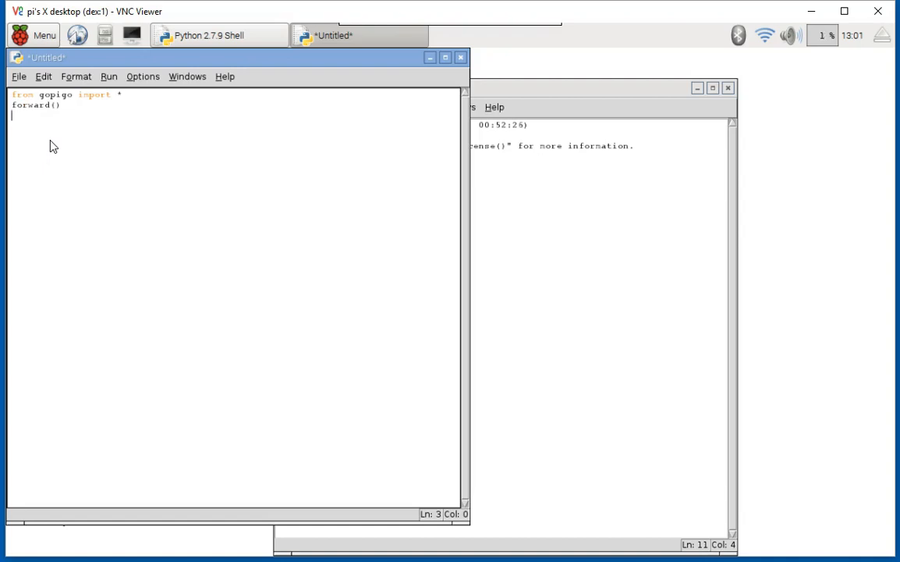
{"action": "type", "text": "1"}
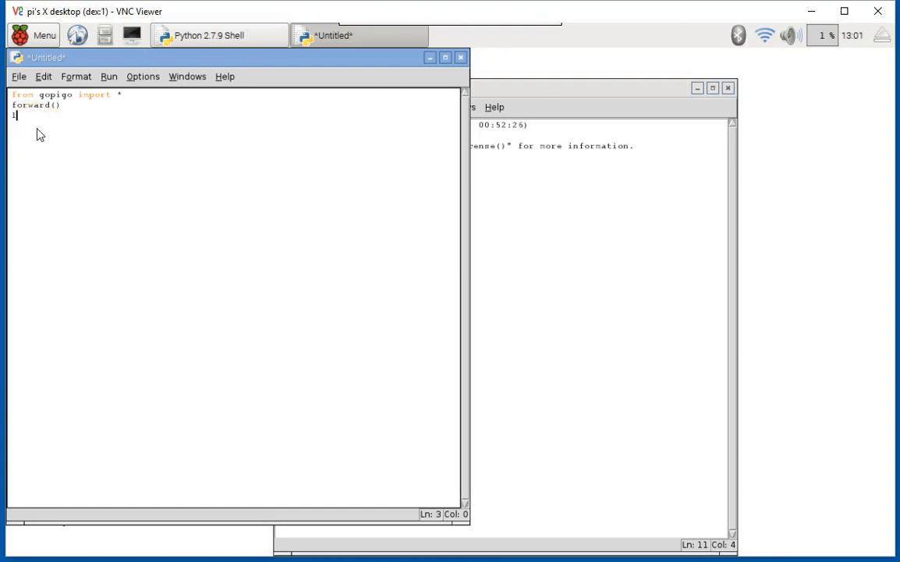
{"action": "type", "text": "eft()"}
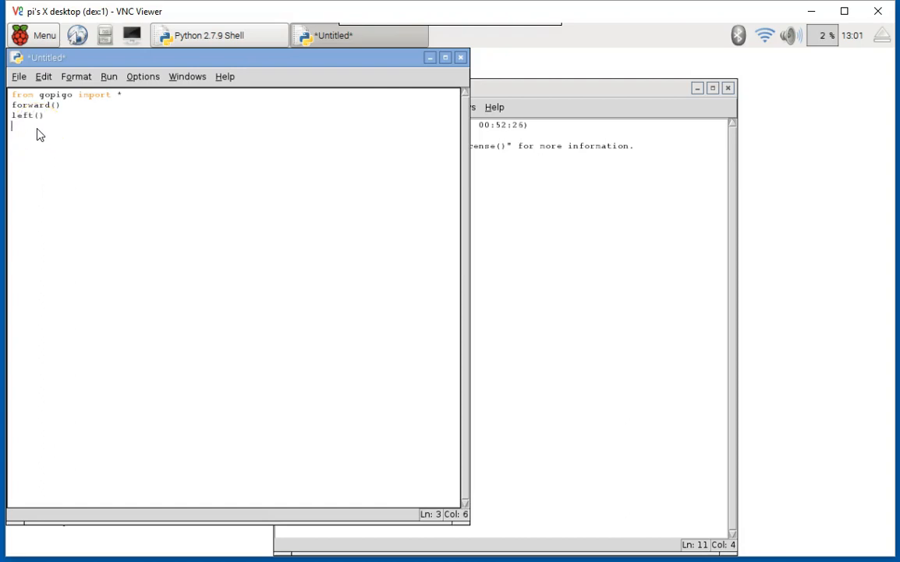
{"action": "type", "text": "right()"}
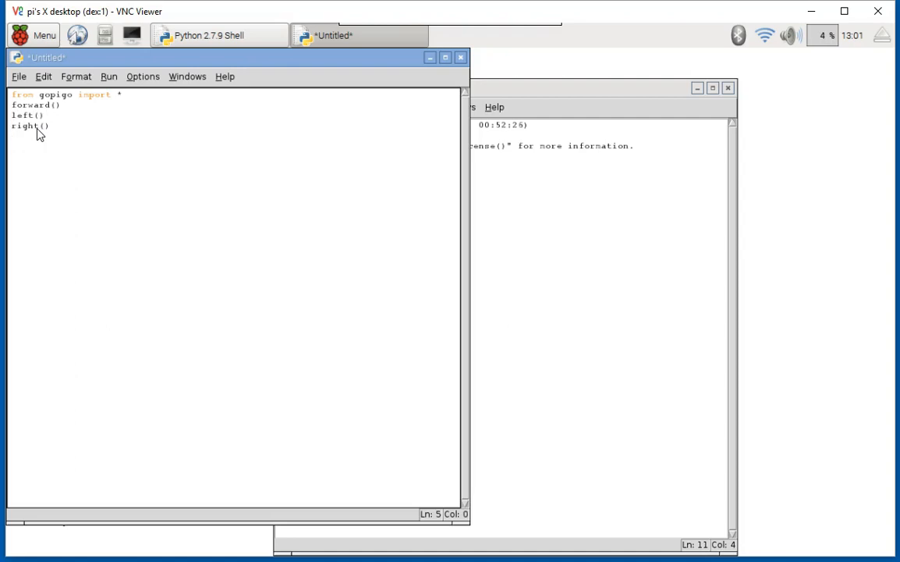
{"action": "type", "text": "backward()"}
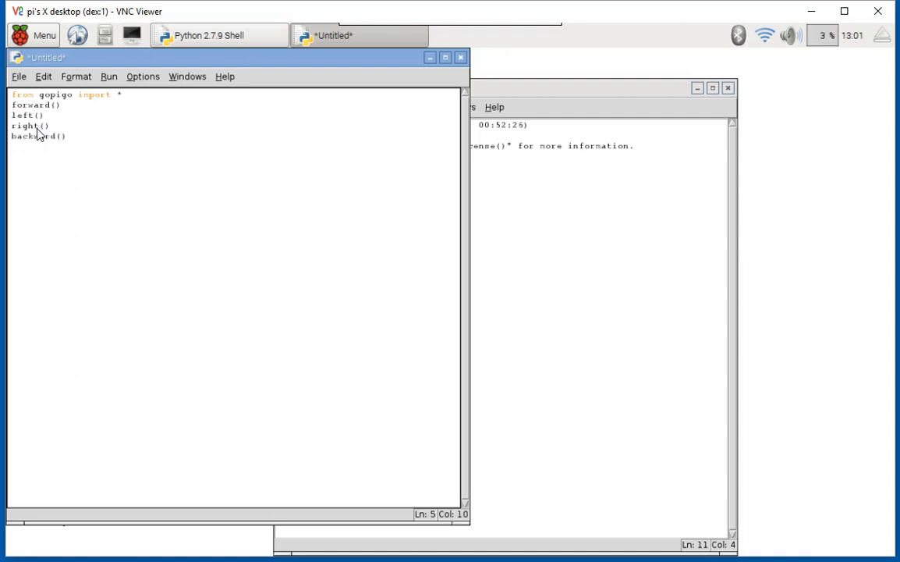
{"action": "type", "text": "stop()"}
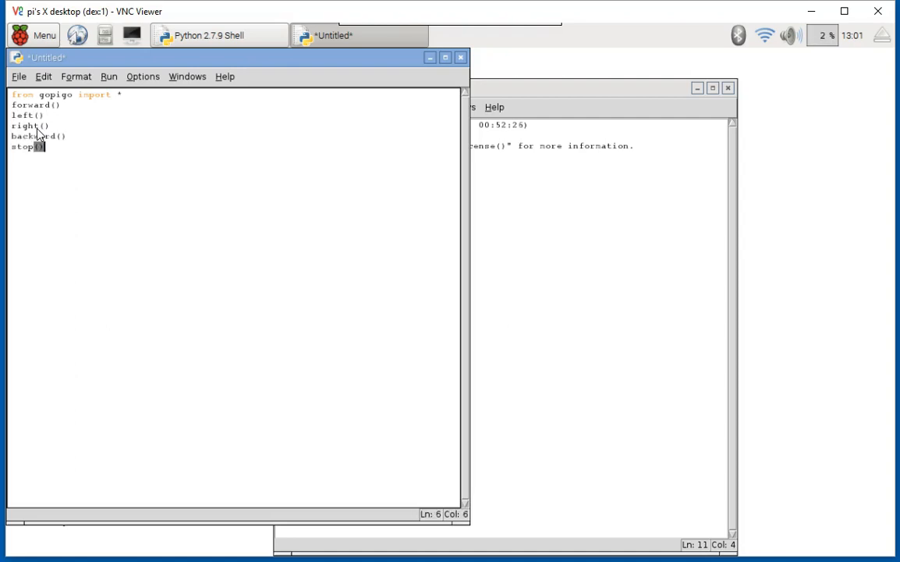
- Save the script as firstcode.py in /home/pi via Save As
{"action": "left_click", "coordinate": [17, 76]}
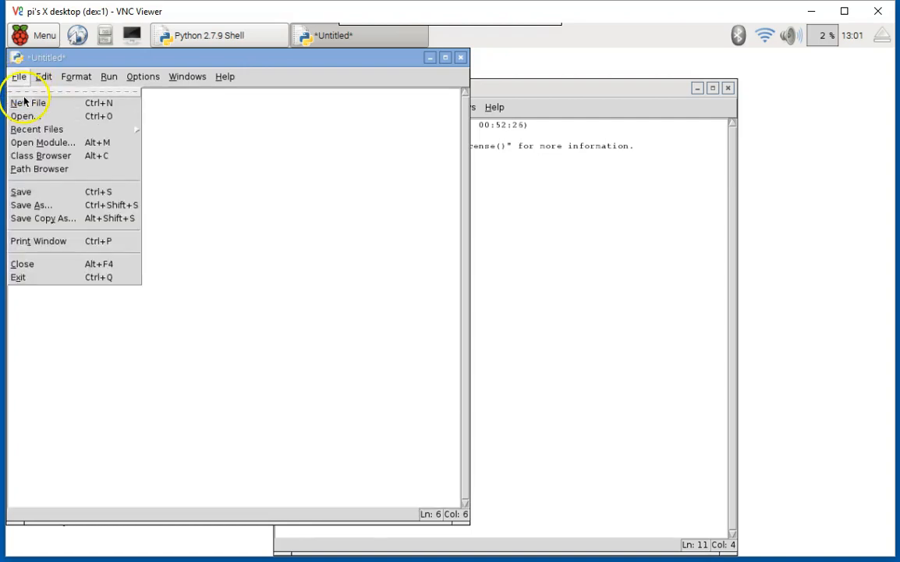
{"action": "left_click", "coordinate": [32, 204]}
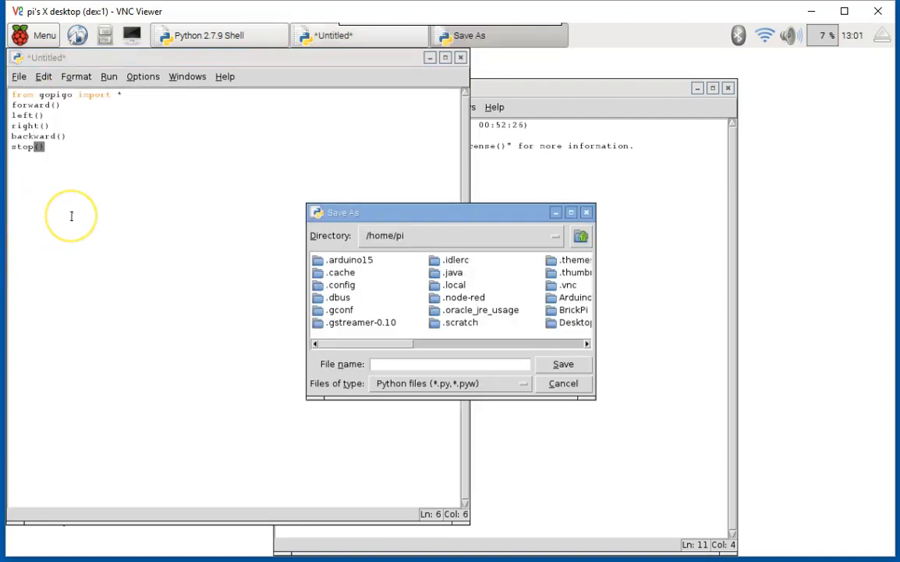
{"action": "type", "text": "firstcode"}
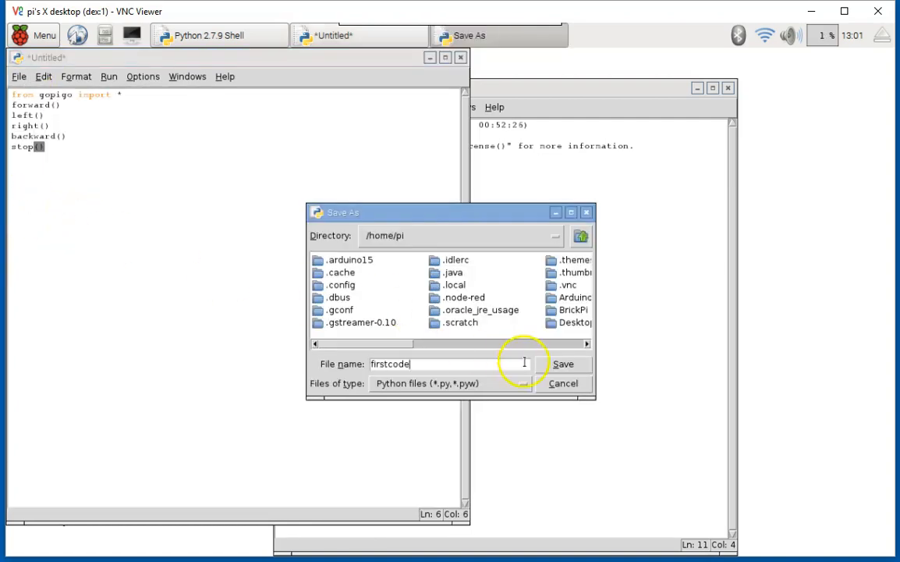
{"action": "left_click", "coordinate": [563, 363]}
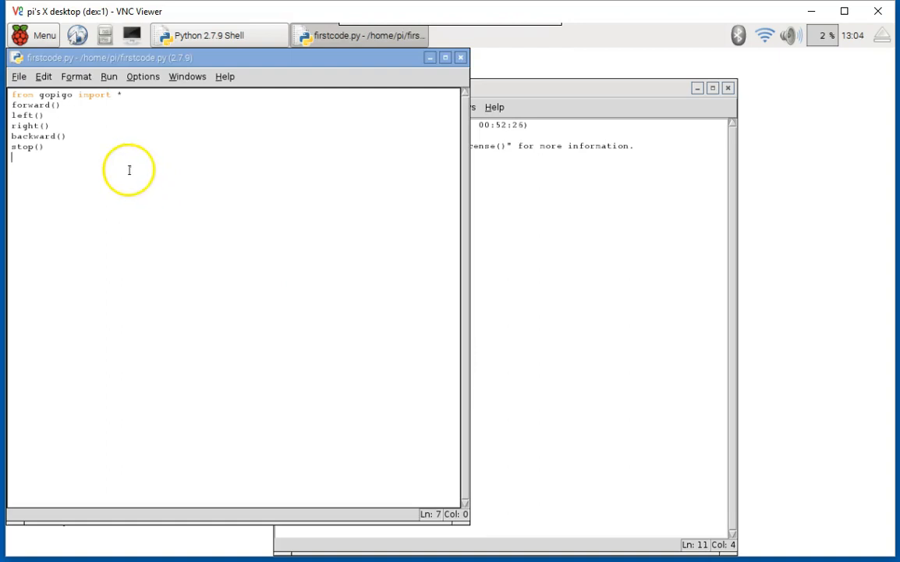
- Run firstcode.py through Run Module so it executes in the Python shell
{"action": "left_click", "coordinate": [110, 75]}
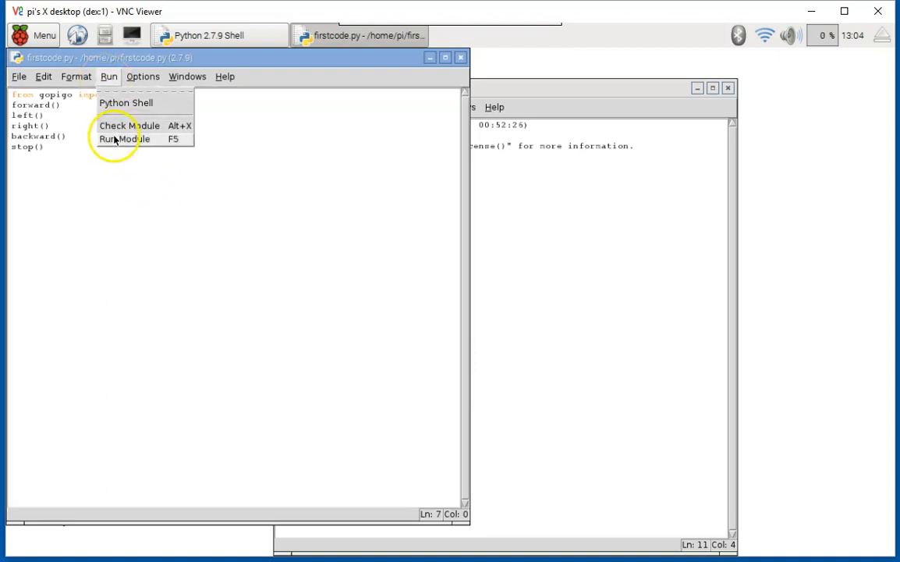
{"action": "mouse_move", "coordinate": [170, 139]}
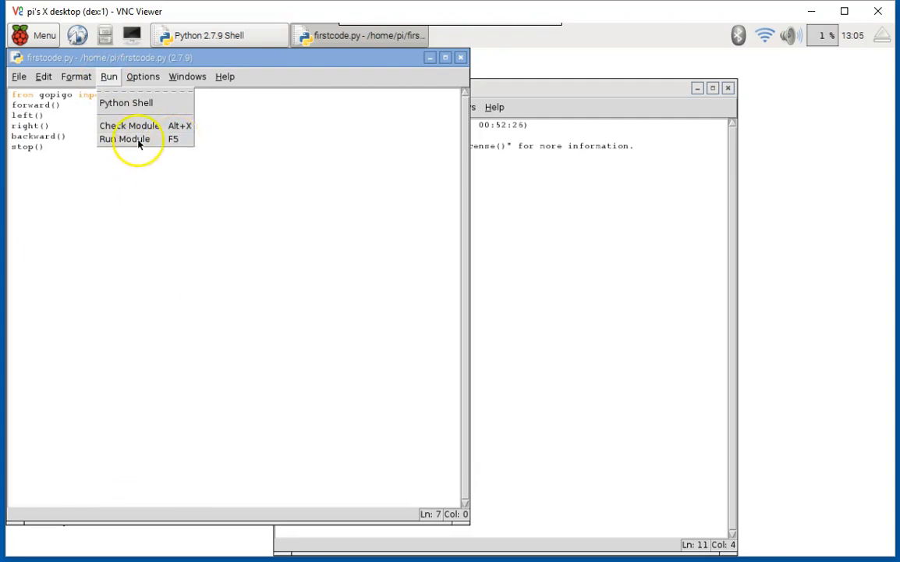
{"action": "left_click", "coordinate": [125, 138]}
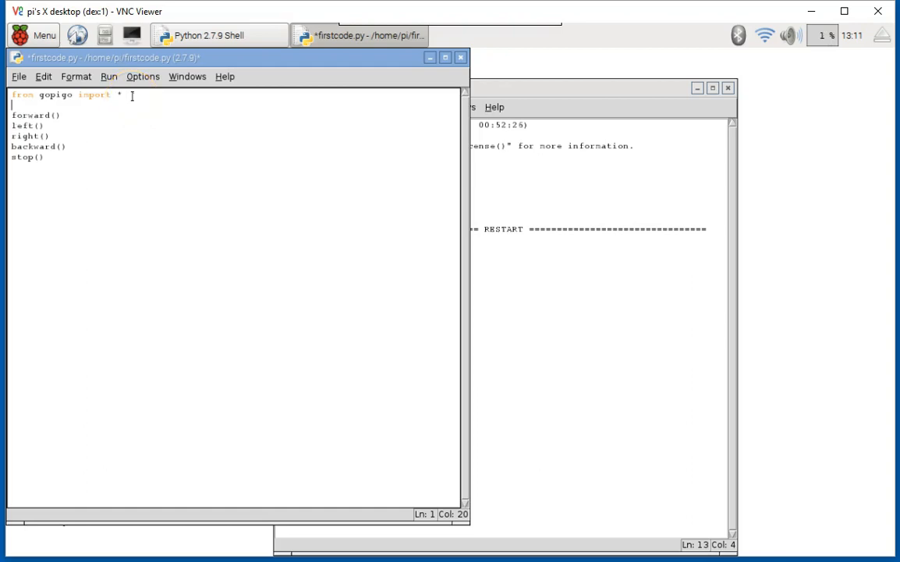
- Add 'from time import sleep' on line 2 and move to just after forward()
{"action": "type", "text": "from"}
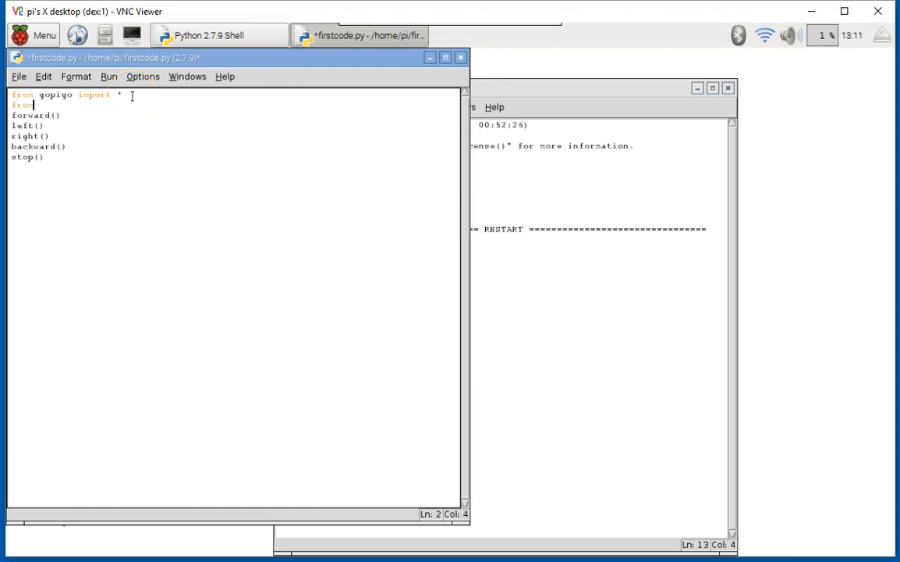
{"action": "type", "text": "time in"}
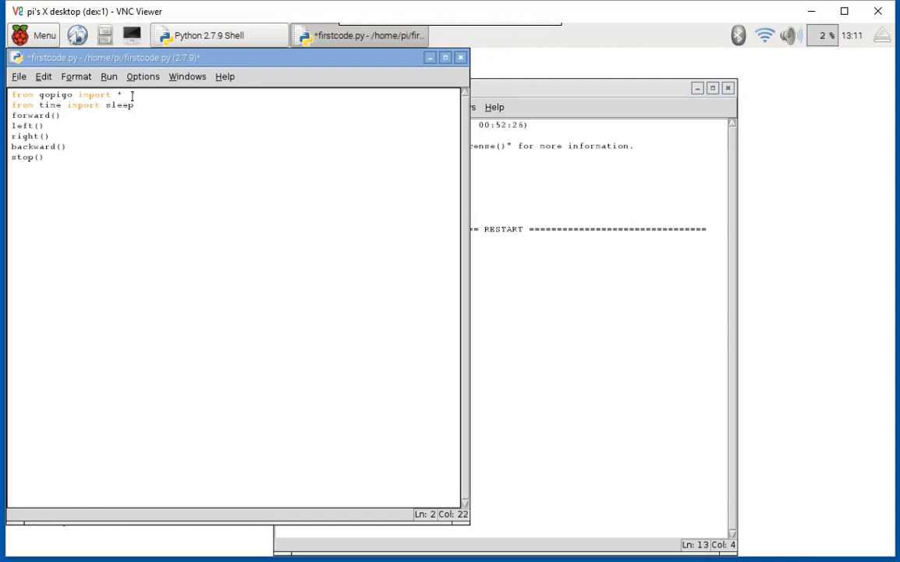
{"action": "left_click", "coordinate": [133, 104]}
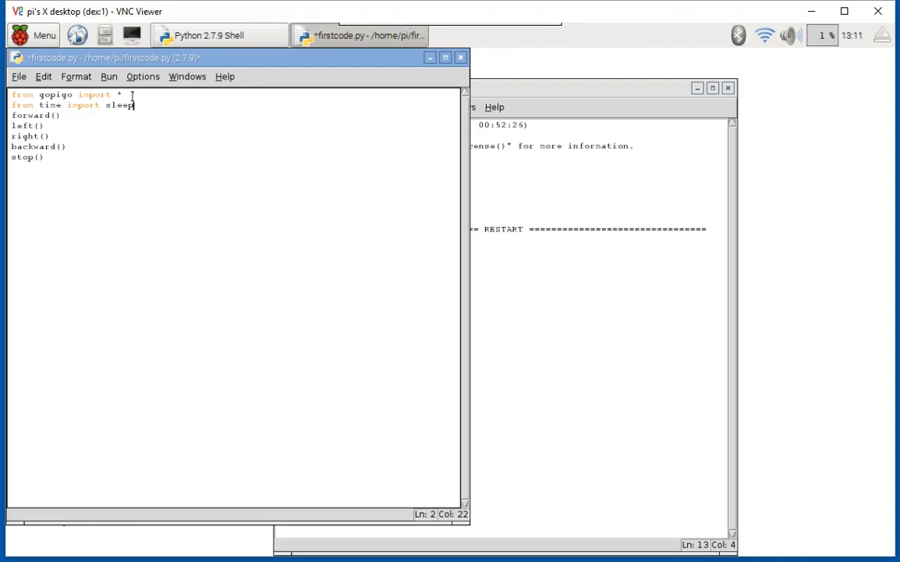
{"action": "mouse_move", "coordinate": [75, 118]}
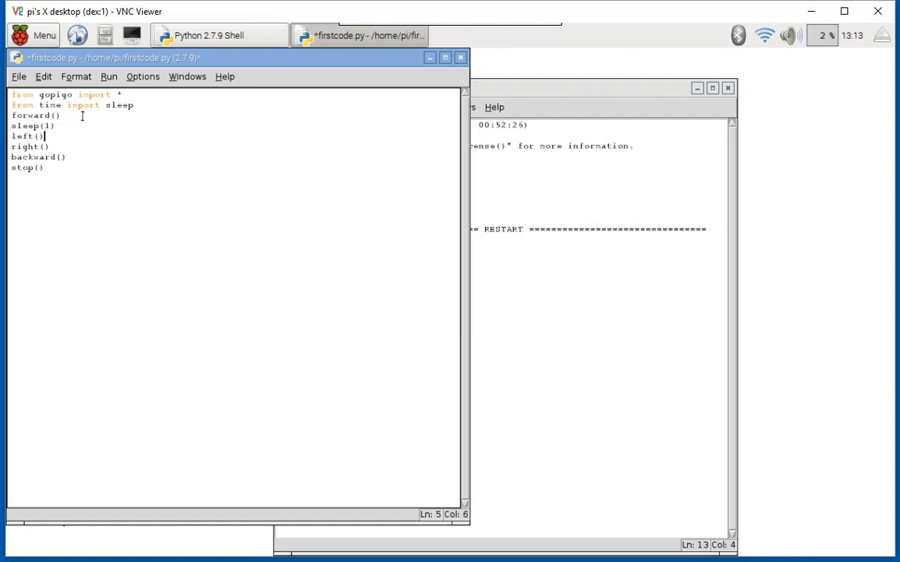
- Insert sleep(0.5), sleep(0.5) and sleep(2) pauses after left, right and backward
{"action": "type", "text": "sleep("}
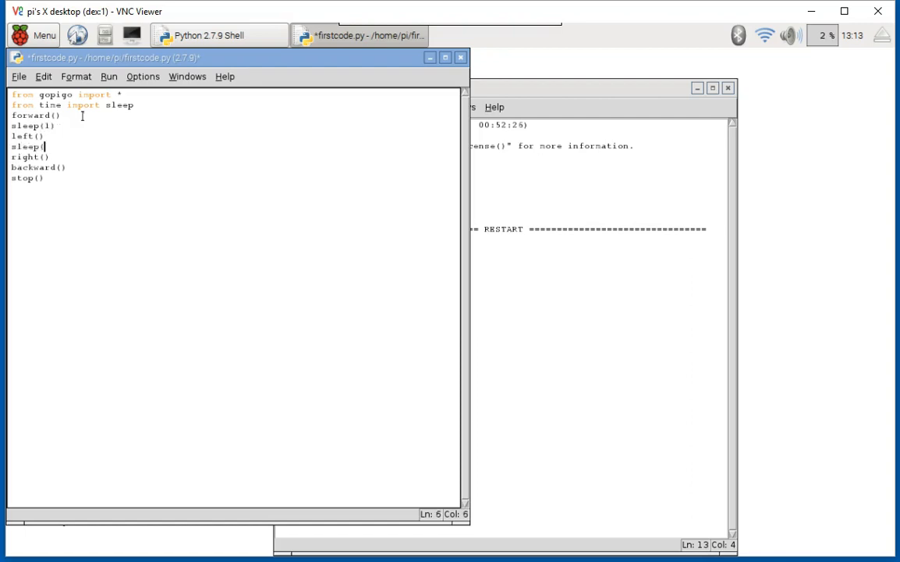
{"action": "type", "text": "0.5)"}
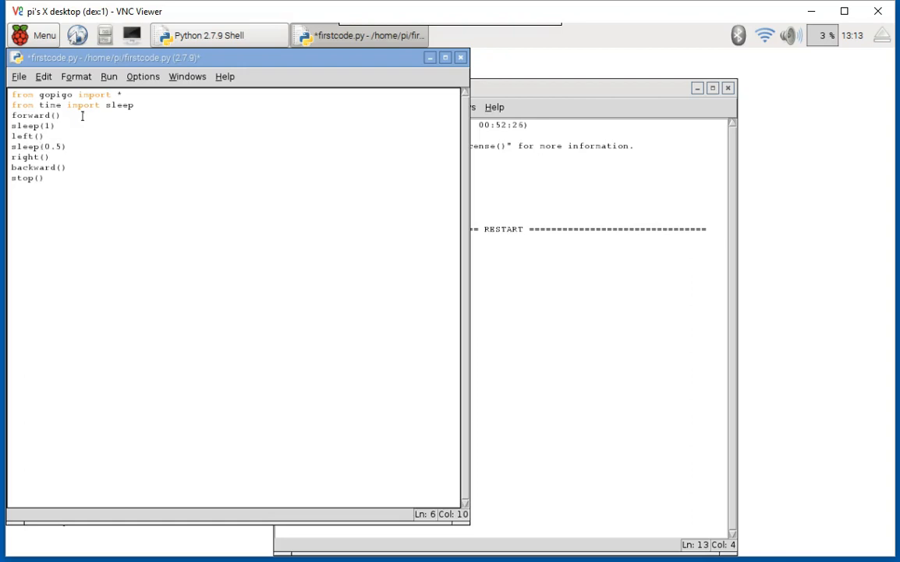
{"action": "type", "text": "sleep("}
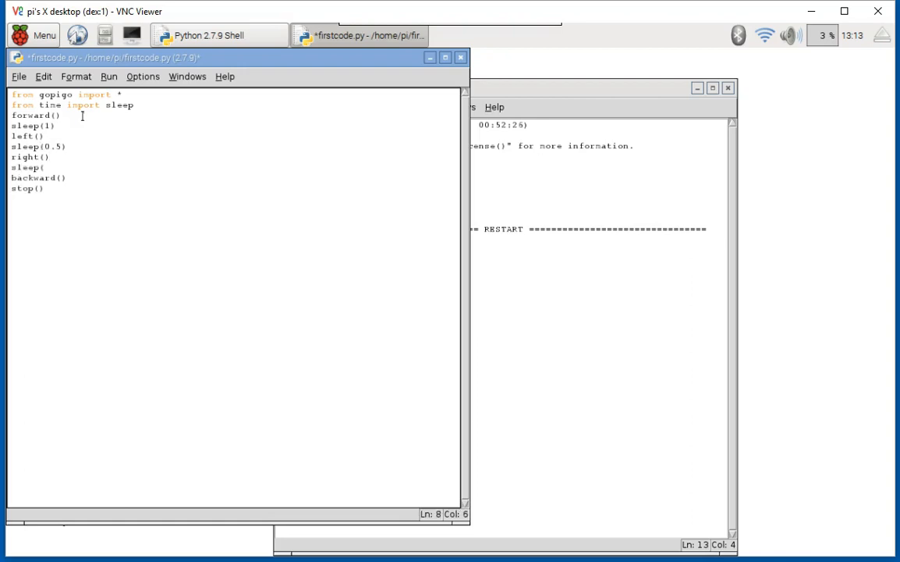
{"action": "type", "text": "0.5)"}
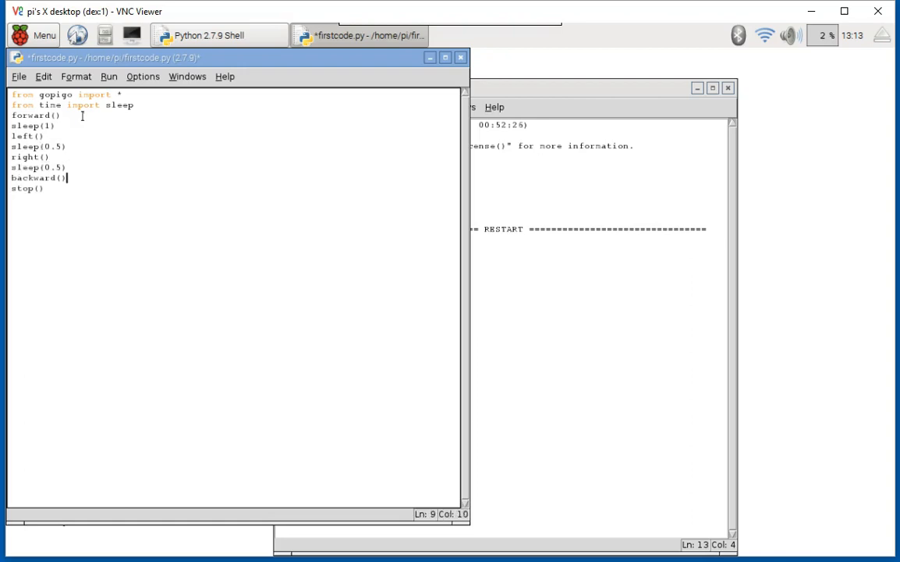
{"action": "type", "text": "sleep"}
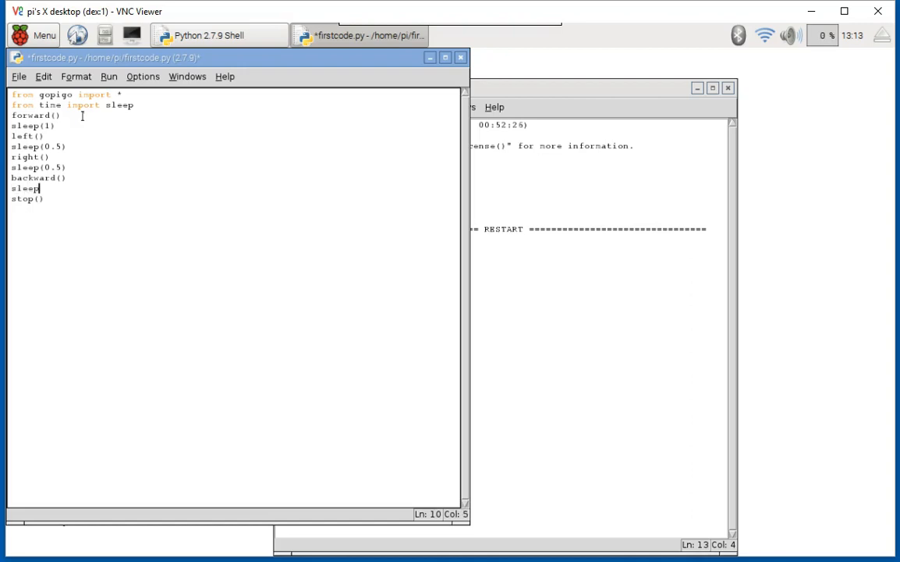
{"action": "type", "text": "(2)"}
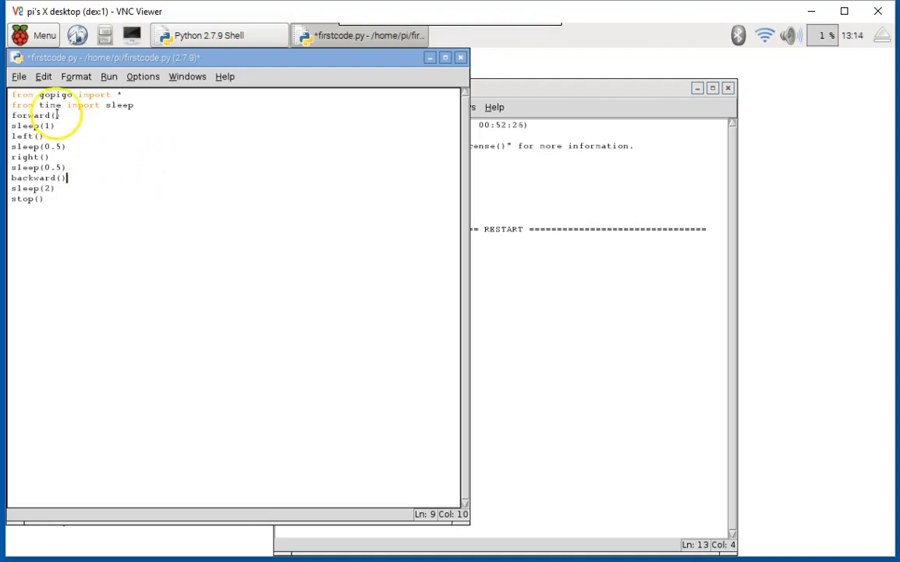
- Save the updated firstcode.py and rerun it with F5 in the shell
{"action": "left_click", "coordinate": [19, 76]}
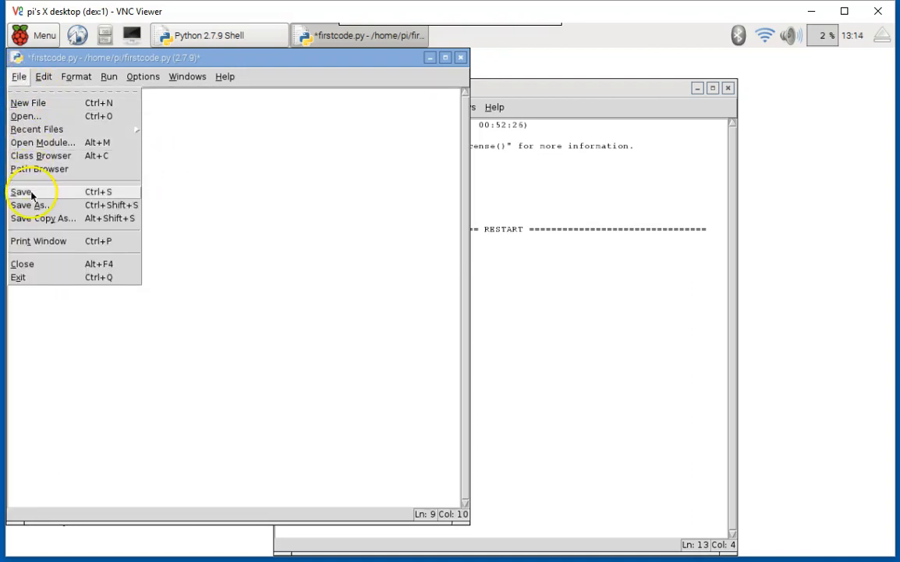
{"action": "left_click", "coordinate": [22, 190]}
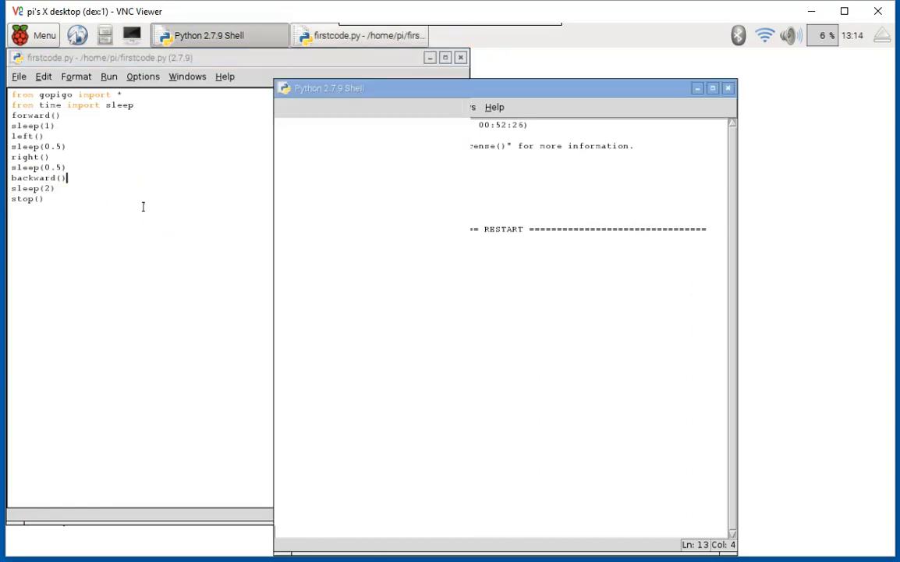
{"action": "key", "text": "F5"}
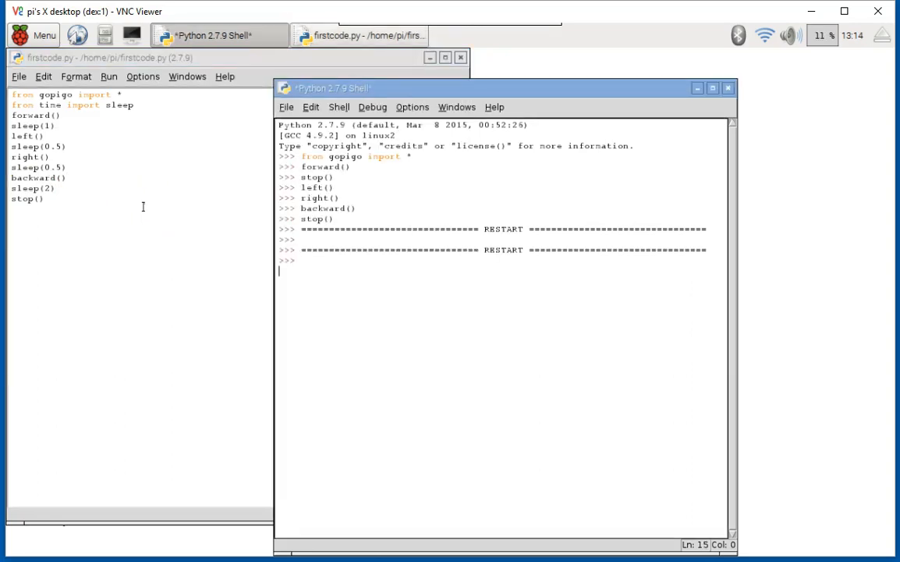